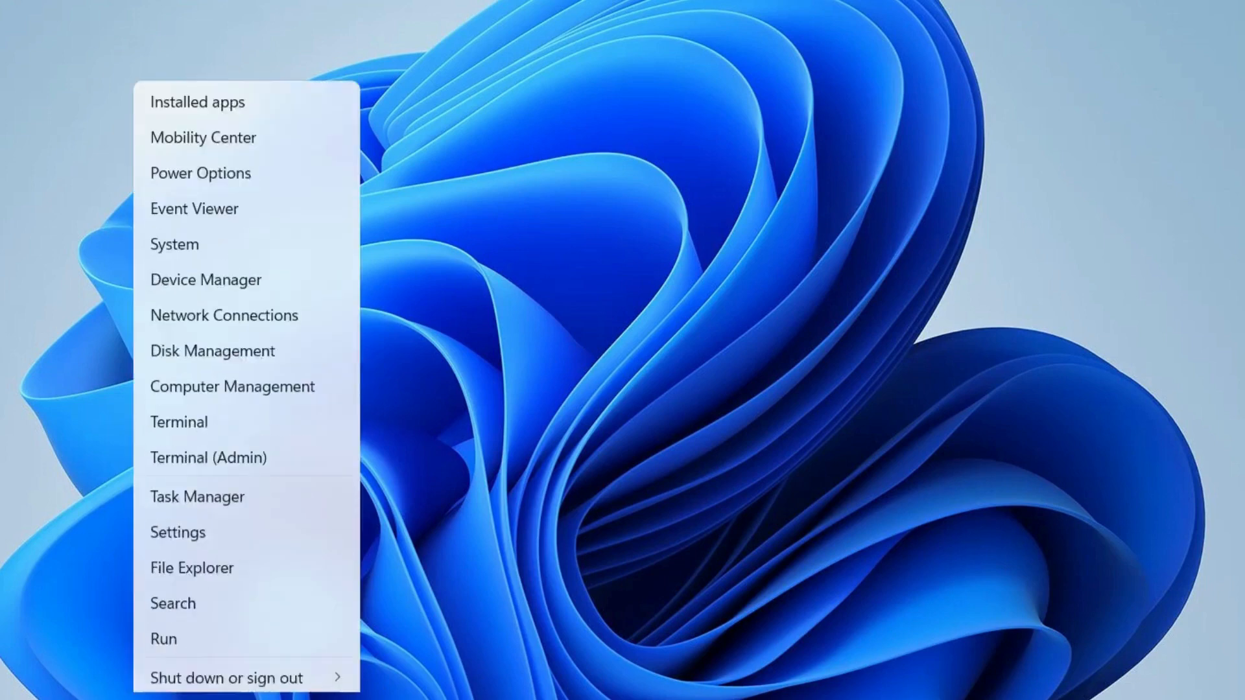
# Reach the System Recovery page in Settings so the Advanced startup option is visible.
pyautogui.click(178, 532)
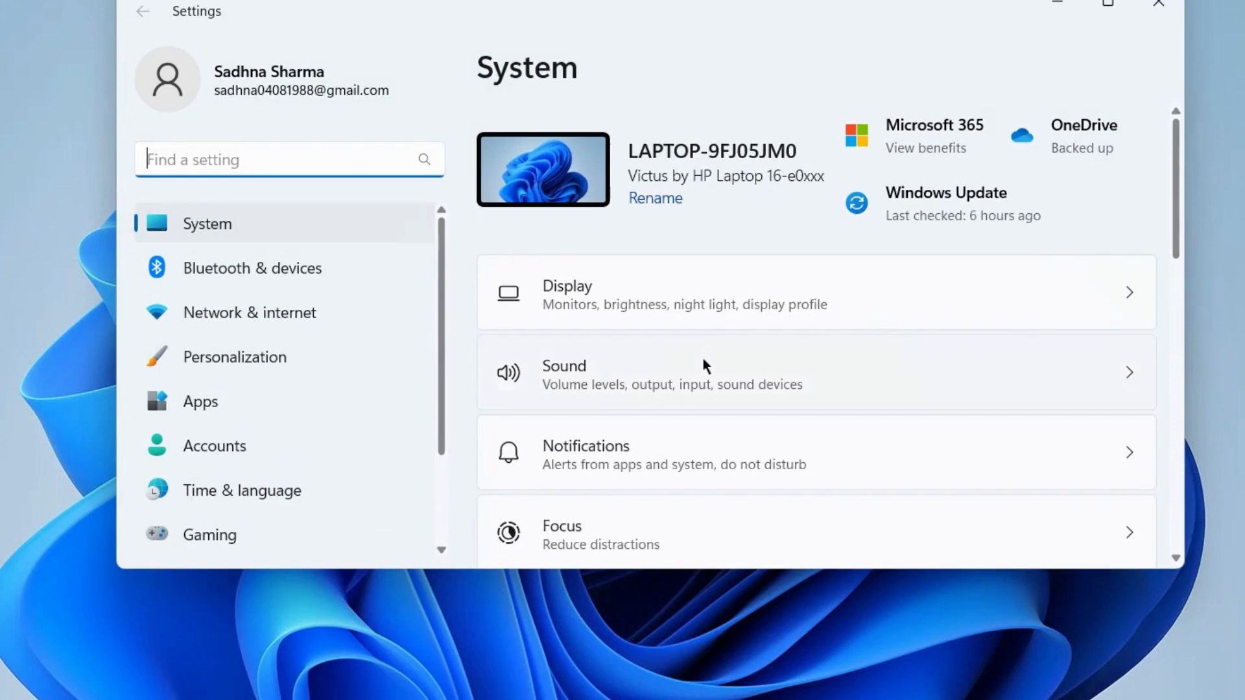
pyautogui.scroll(-3)
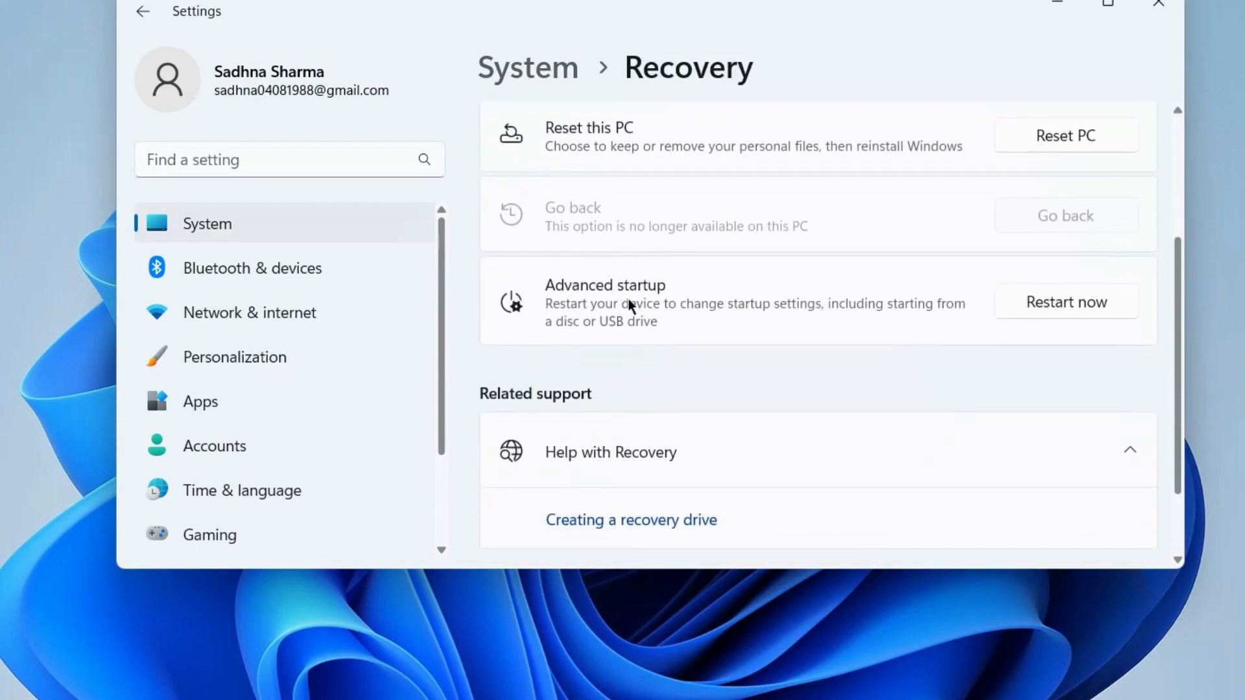
# Restart the PC into advanced startup via Restart now and its confirmation.
pyautogui.click(1065, 302)
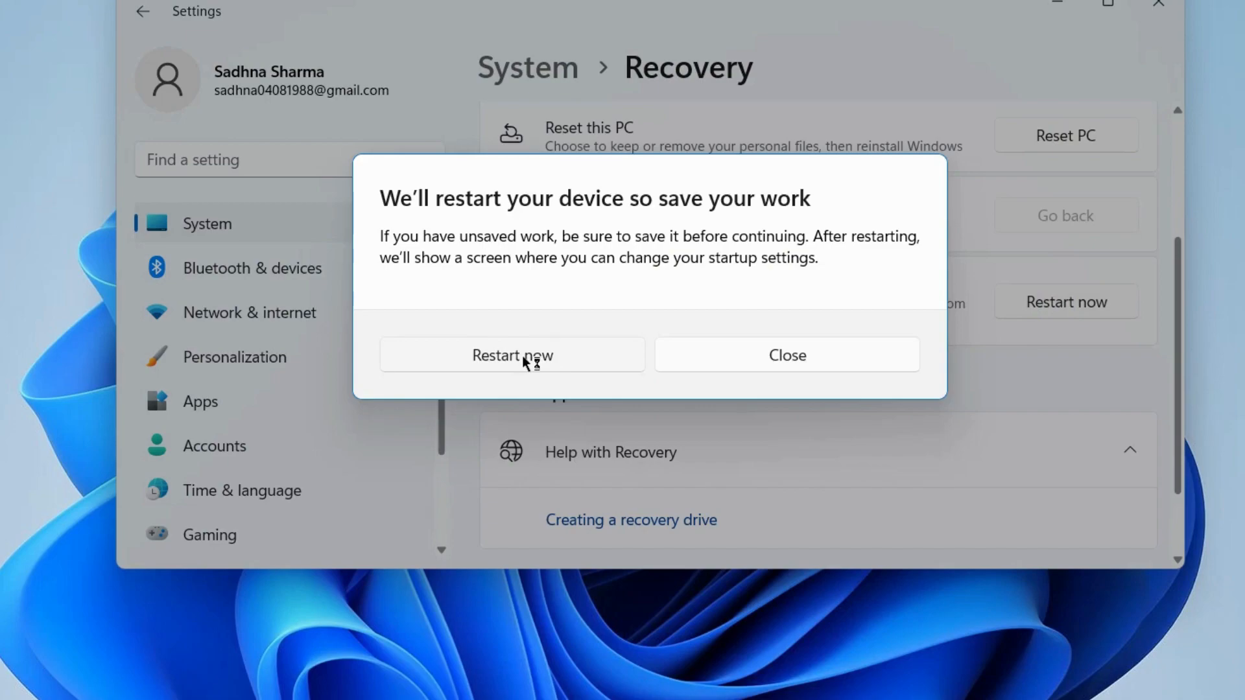
pyautogui.click(512, 355)
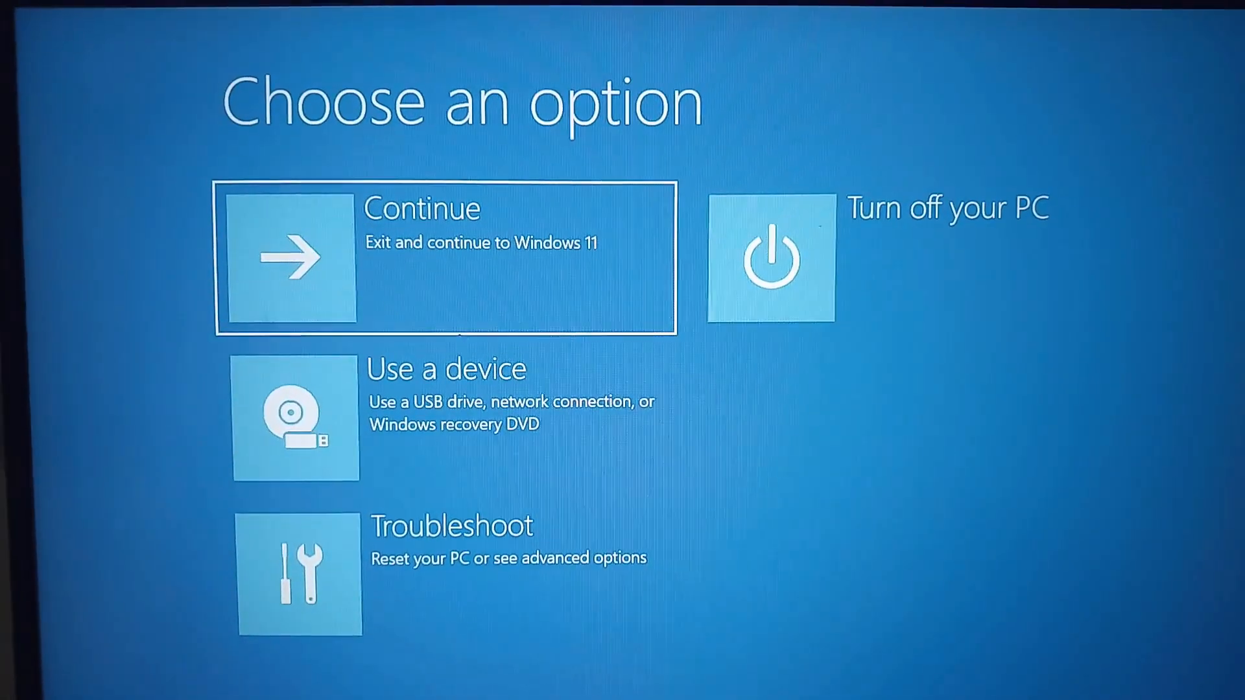
pyautogui.moveTo(408, 573)
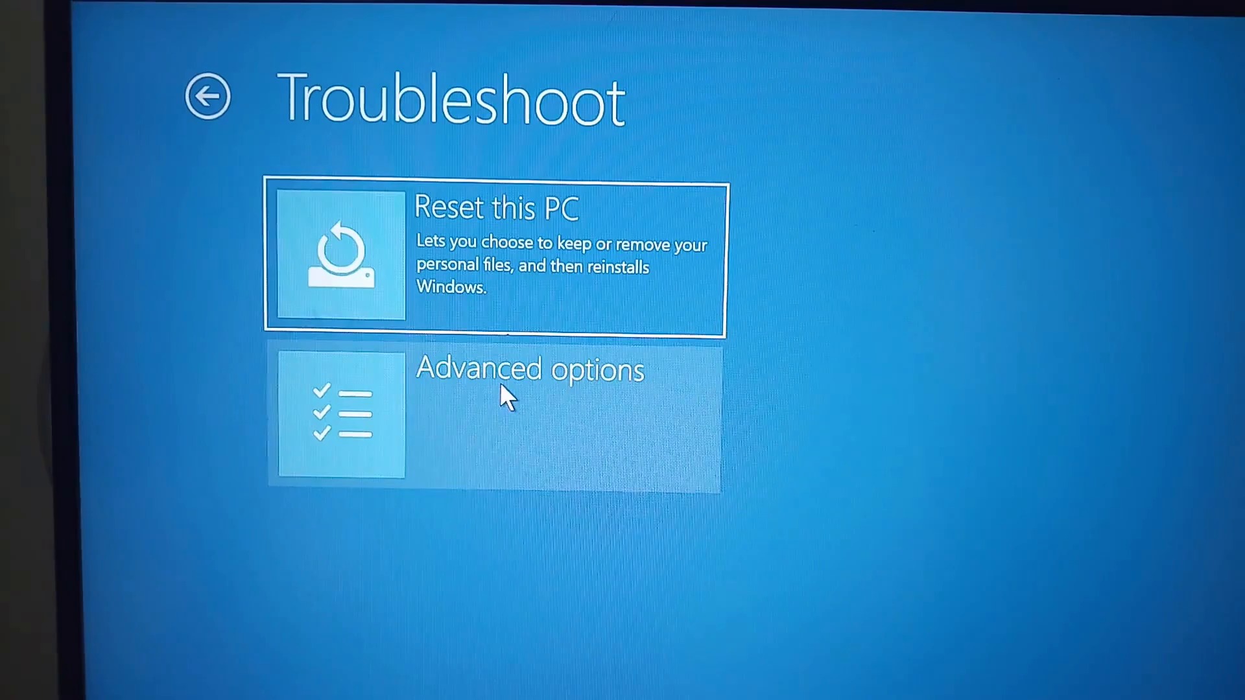
# Enter Troubleshoot's Advanced options list toward UEFI Firmware Settings.
pyautogui.click(528, 412)
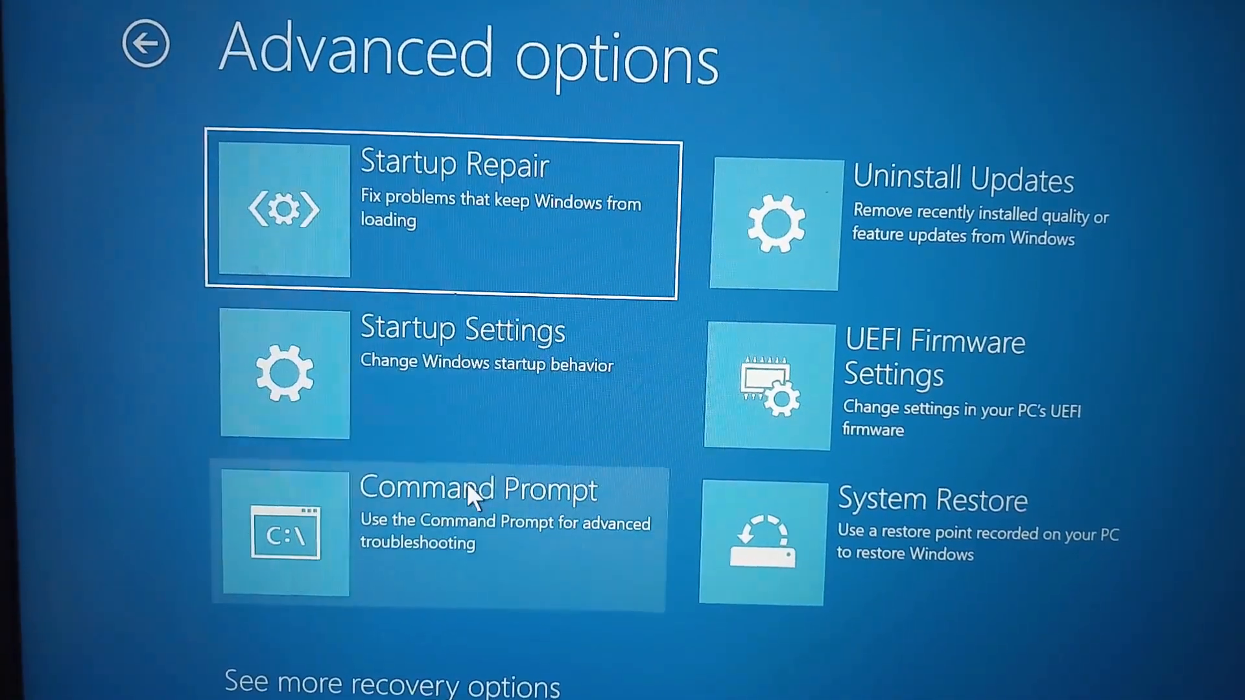
pyautogui.moveTo(905, 381)
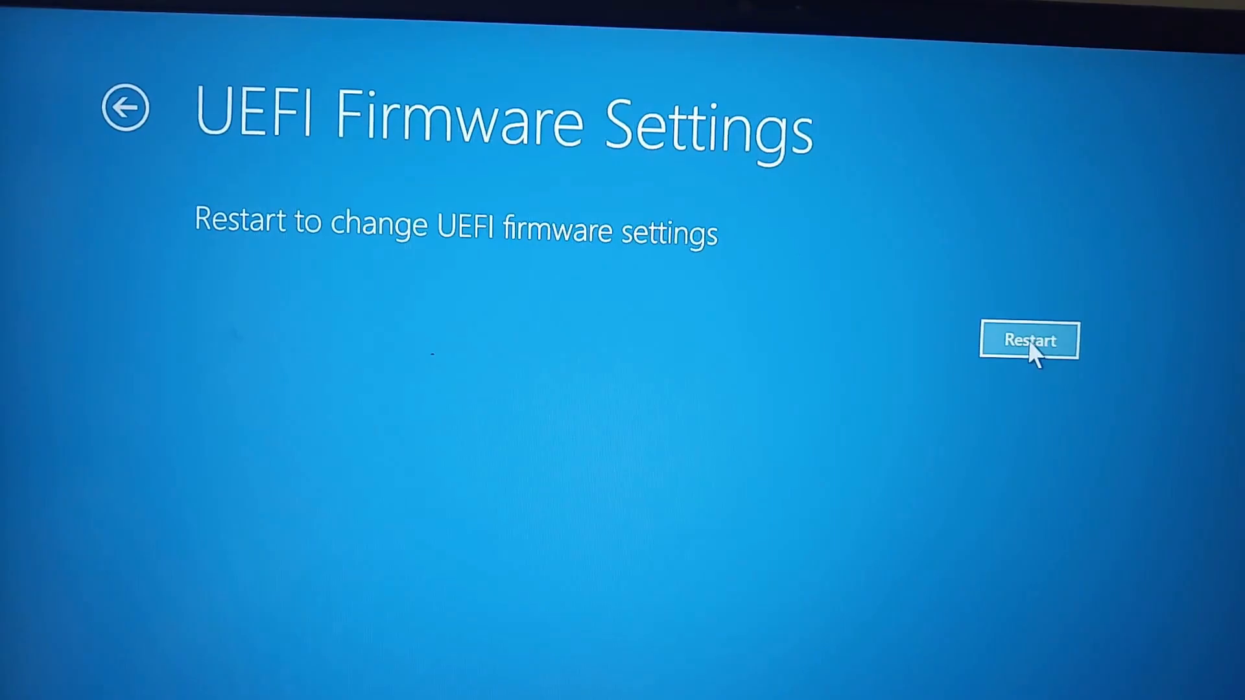
# Restart into firmware and enter HP BIOS Setup from the startup menu.
pyautogui.click(1029, 340)
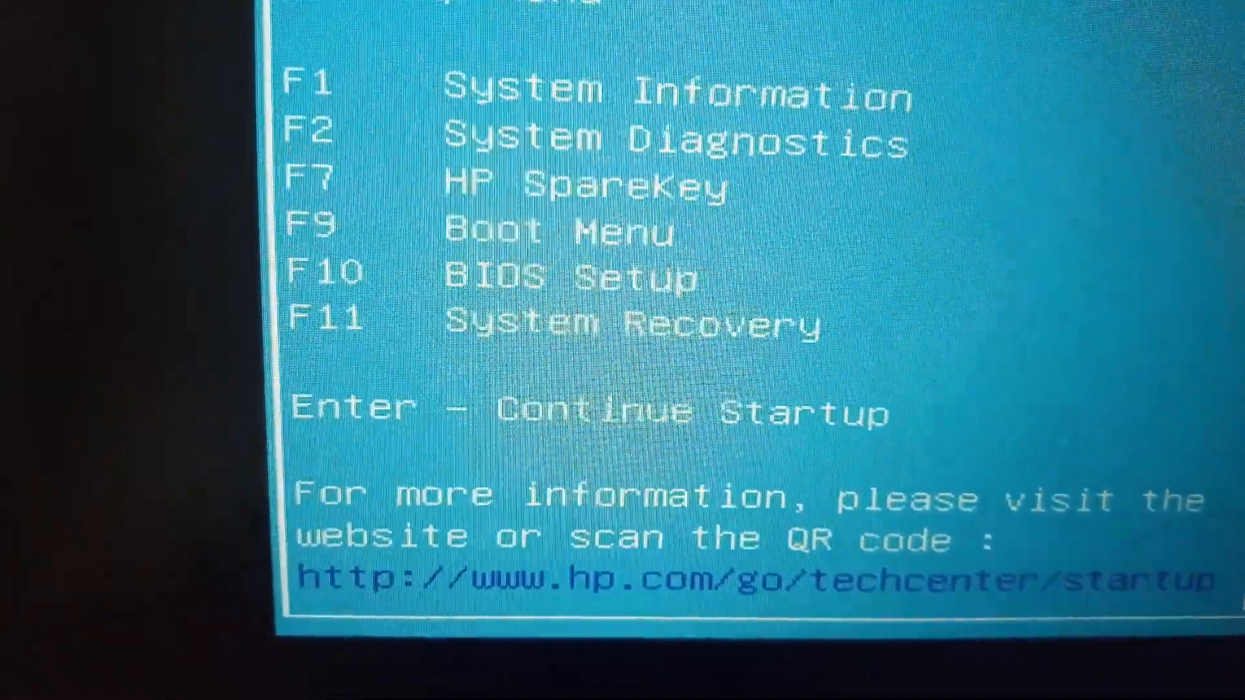
pyautogui.press('f1')
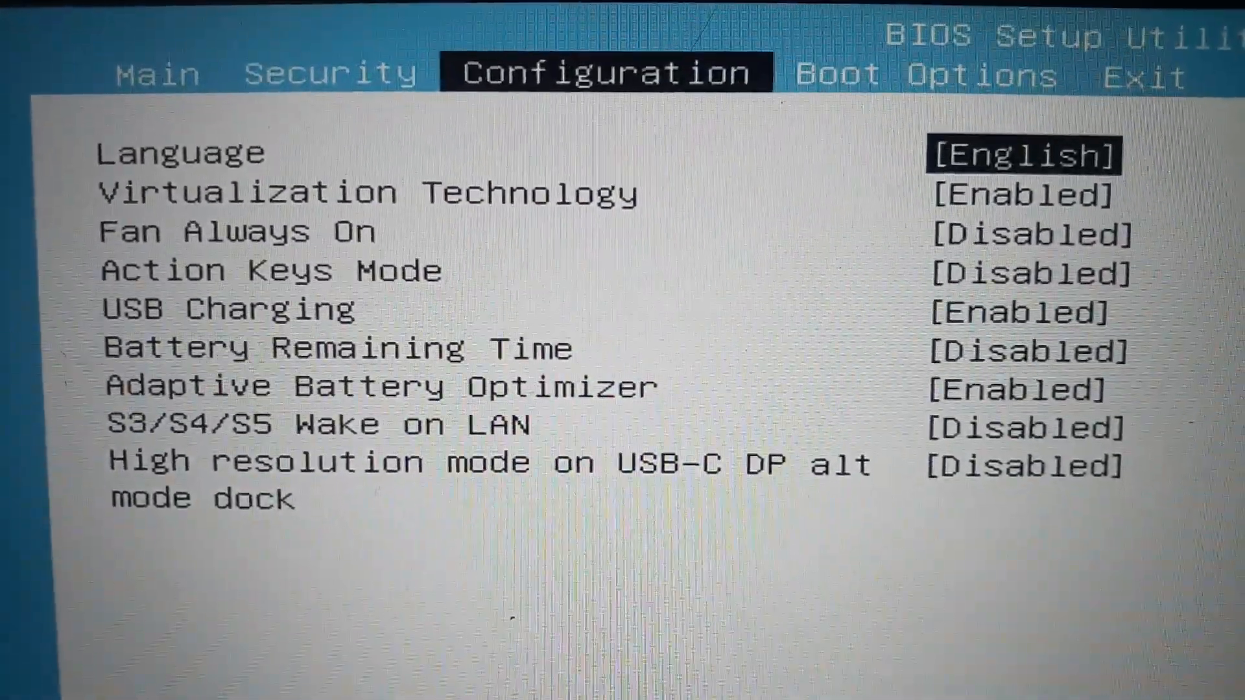
pyautogui.press('Down')
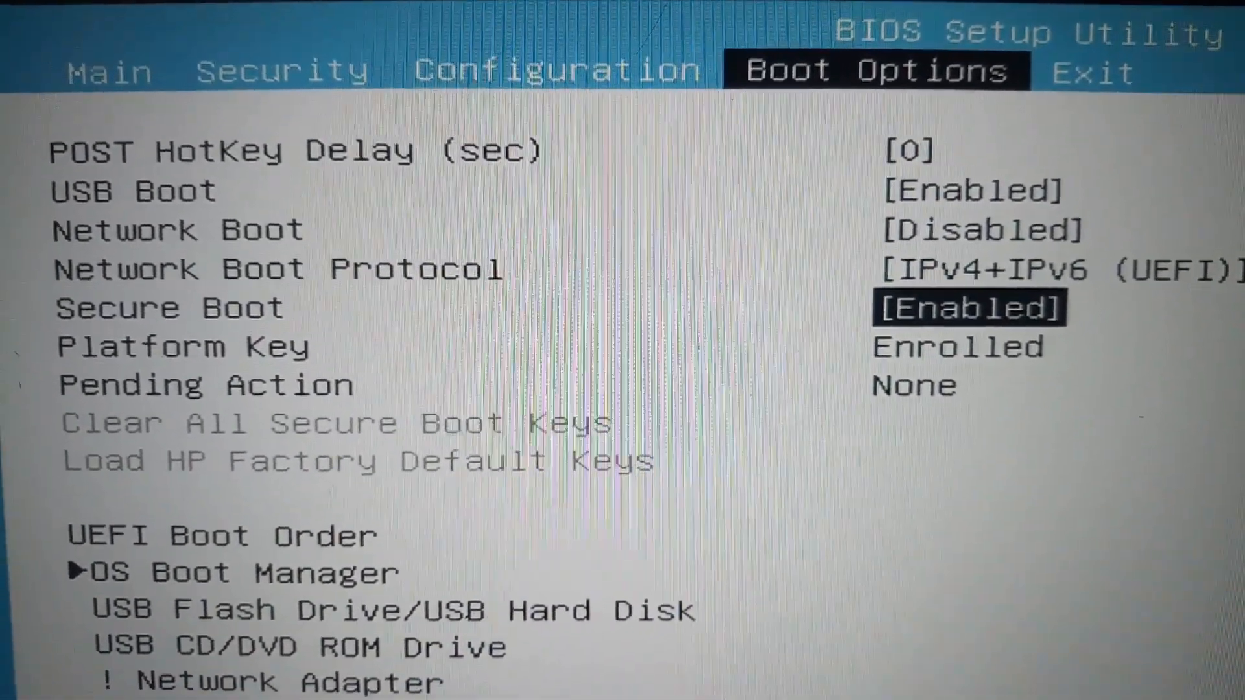
# Move to the BIOS Exit menu showing Save Changes and Exit.
pyautogui.click(1131, 58)
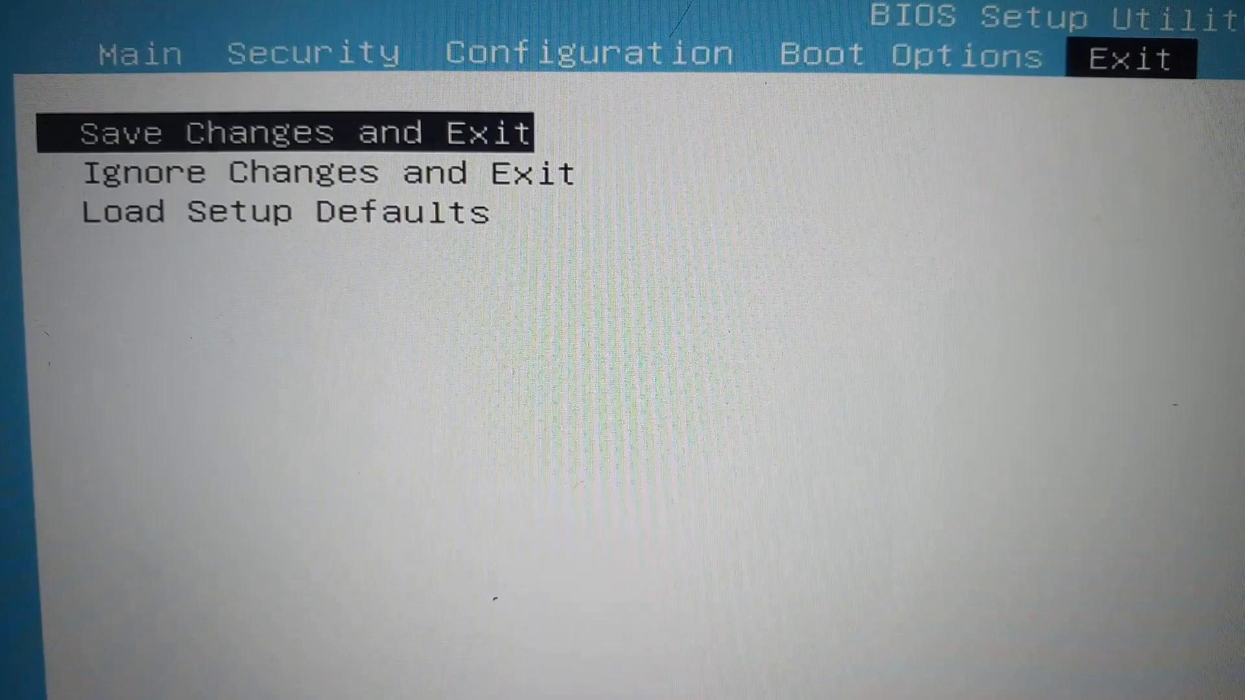